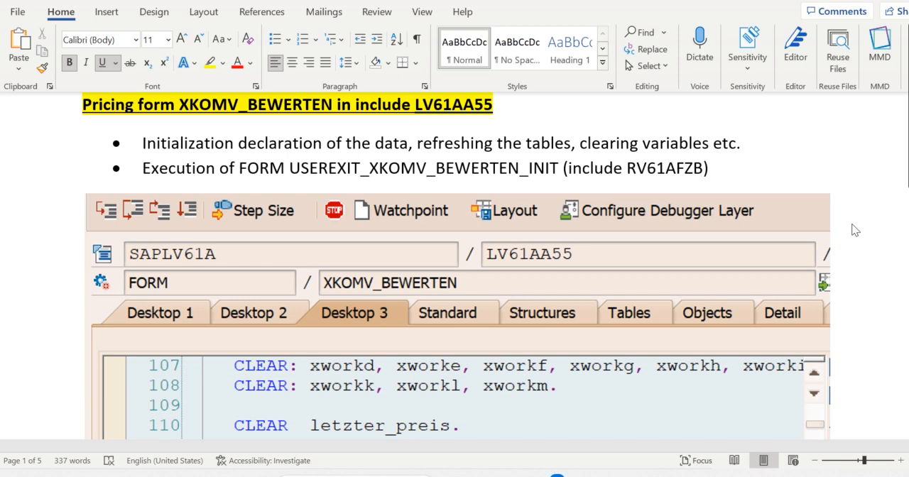
{"action": "mouse_move", "coordinate": [885, 262]}
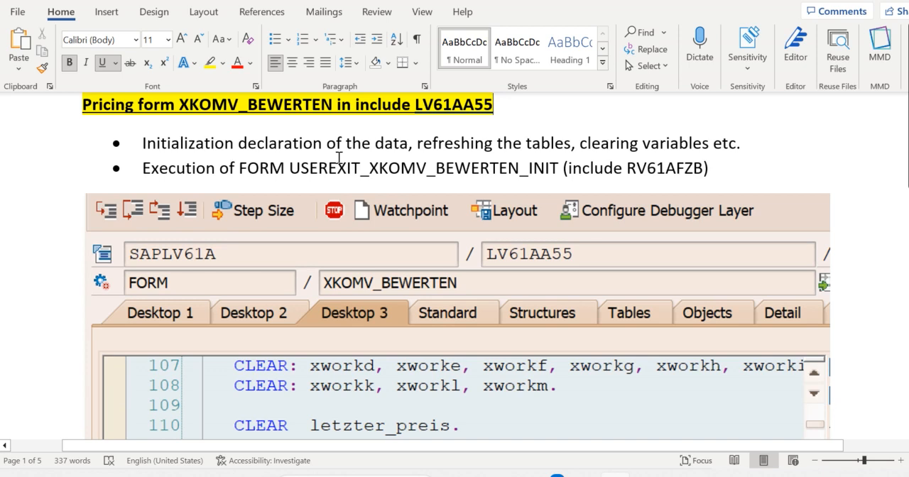
{"action": "mouse_move", "coordinate": [314, 184]}
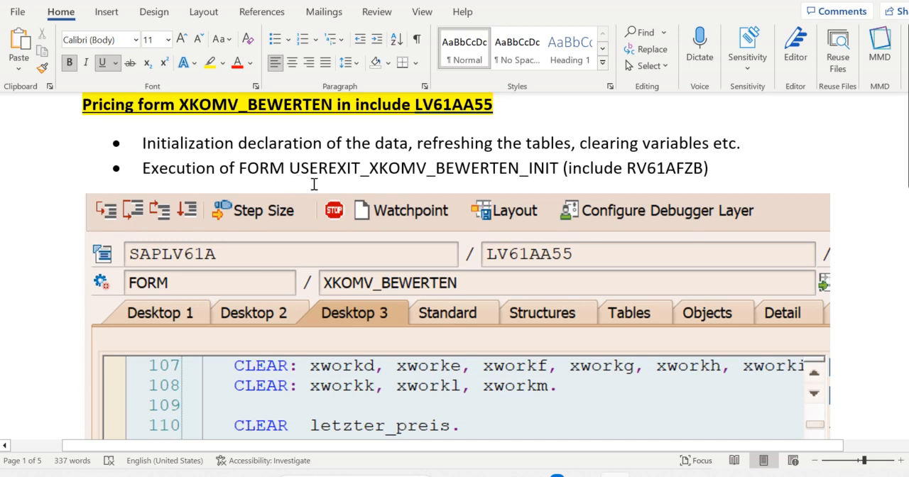
{"action": "scroll", "scroll_direction": "down", "scroll_amount": 3}
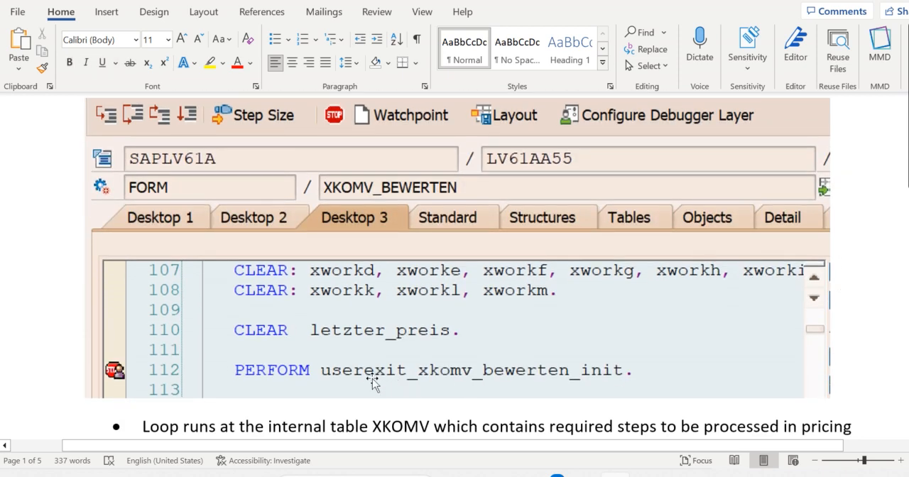
{"action": "mouse_move", "coordinate": [421, 394]}
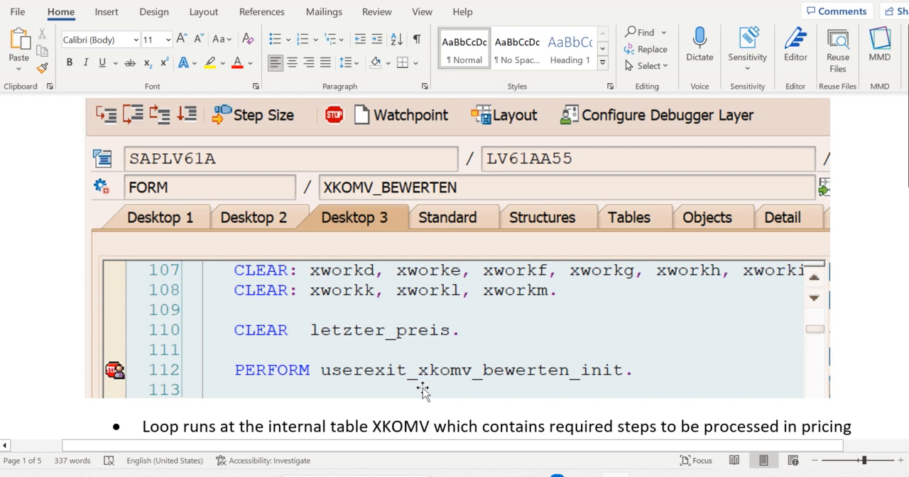
{"action": "mouse_move", "coordinate": [486, 256]}
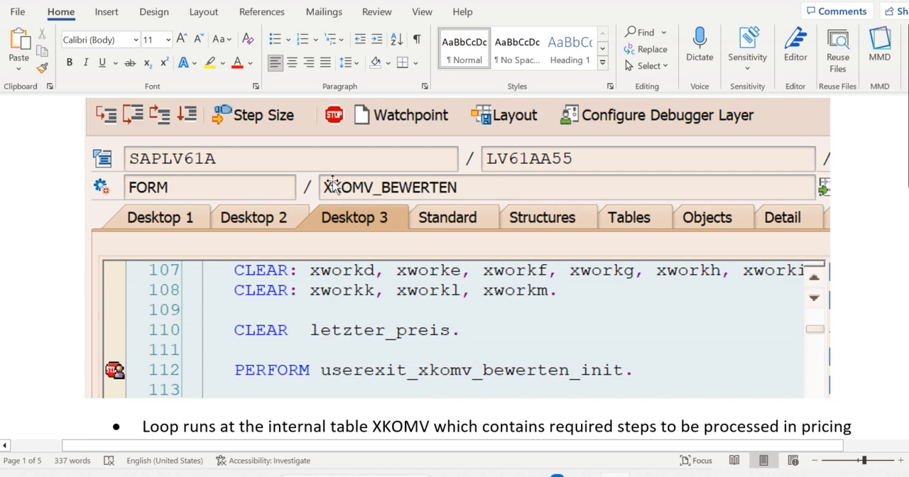
{"action": "mouse_move", "coordinate": [293, 380]}
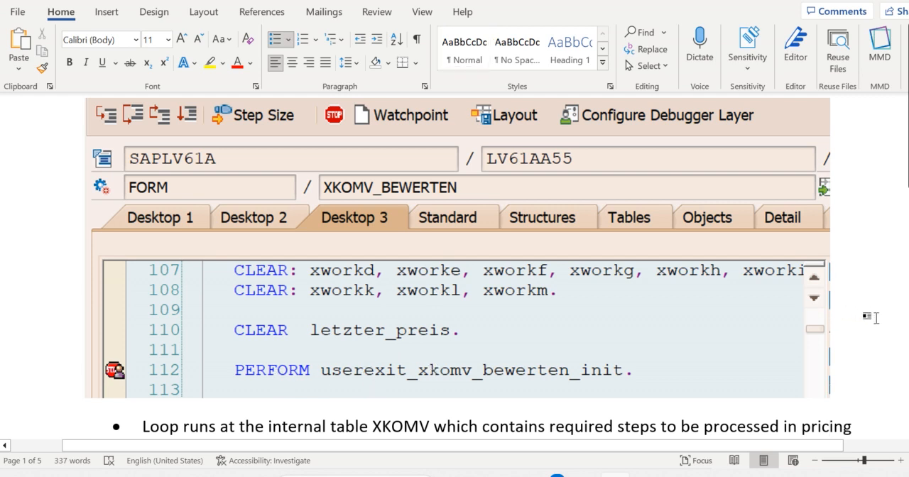
{"action": "scroll", "scroll_direction": "down", "scroll_amount": 3}
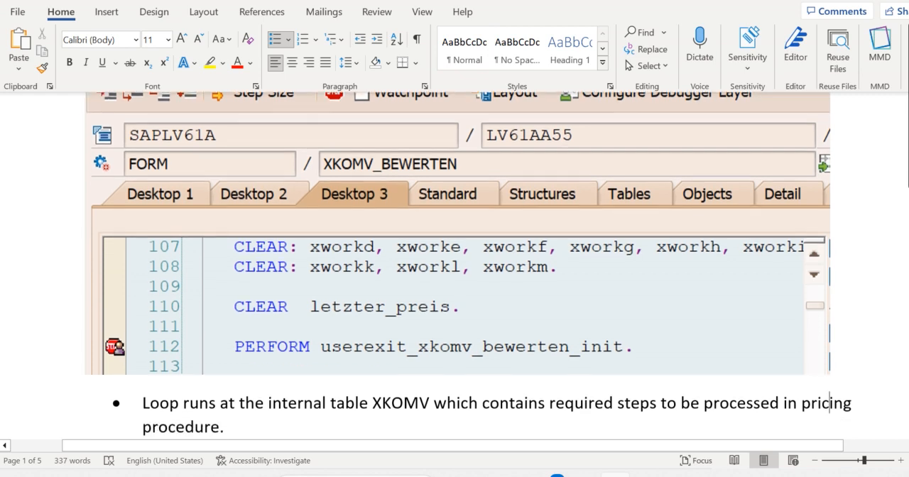
{"action": "scroll", "scroll_direction": "down", "scroll_amount": 3}
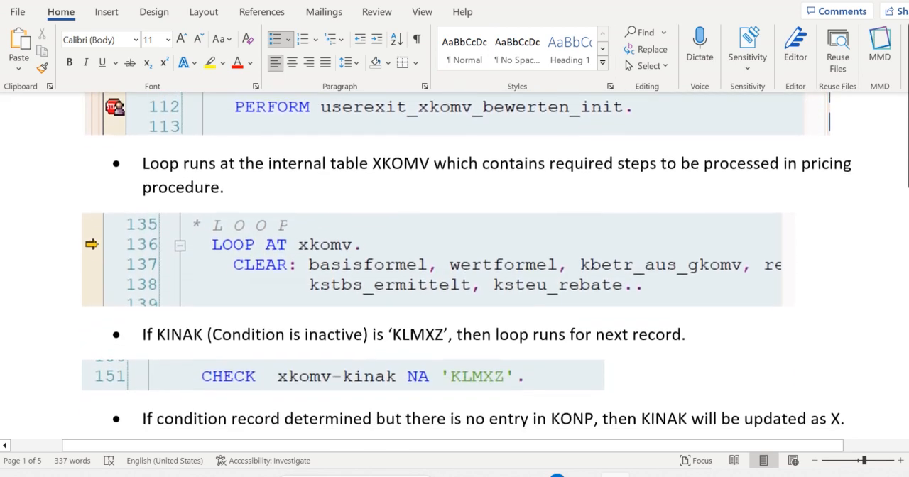
{"action": "scroll", "scroll_direction": "down", "scroll_amount": 3}
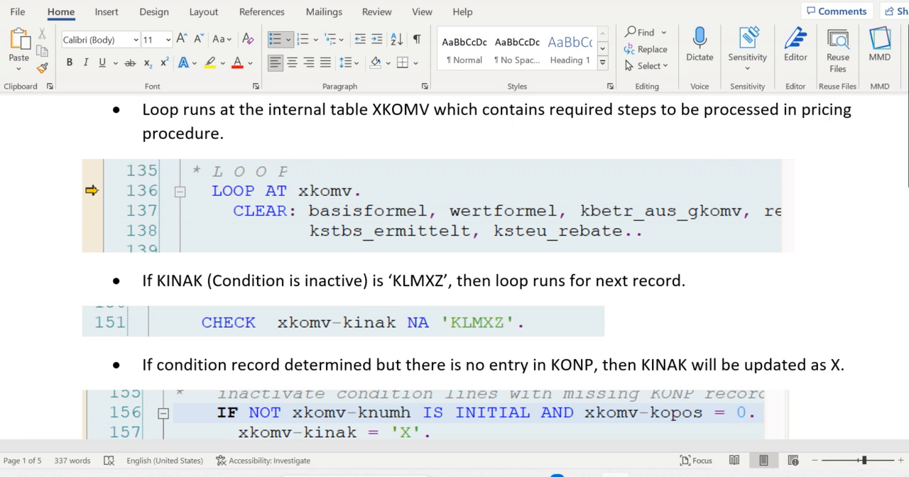
{"action": "scroll", "scroll_direction": "down", "scroll_amount": 3}
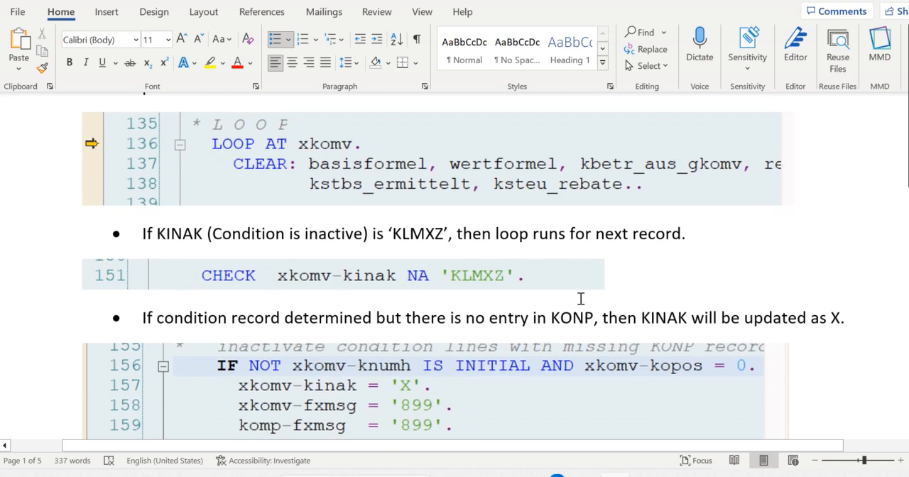
{"action": "mouse_move", "coordinate": [340, 298]}
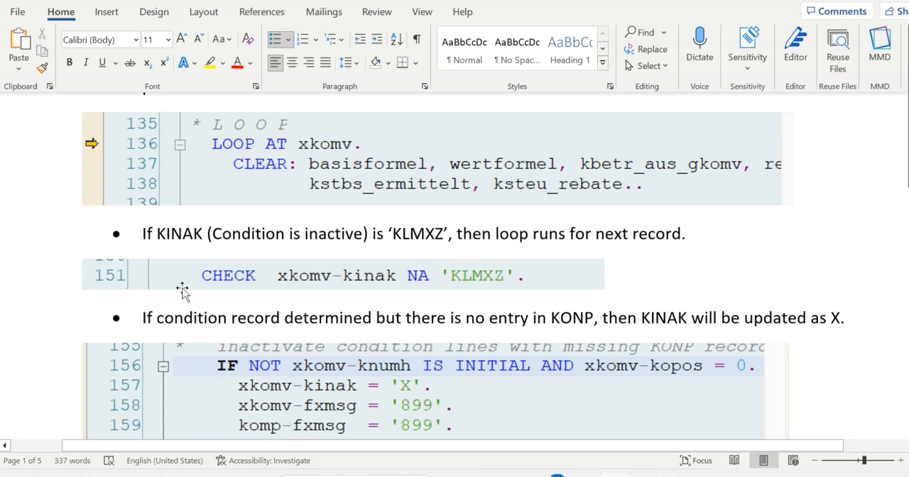
{"action": "mouse_move", "coordinate": [375, 305]}
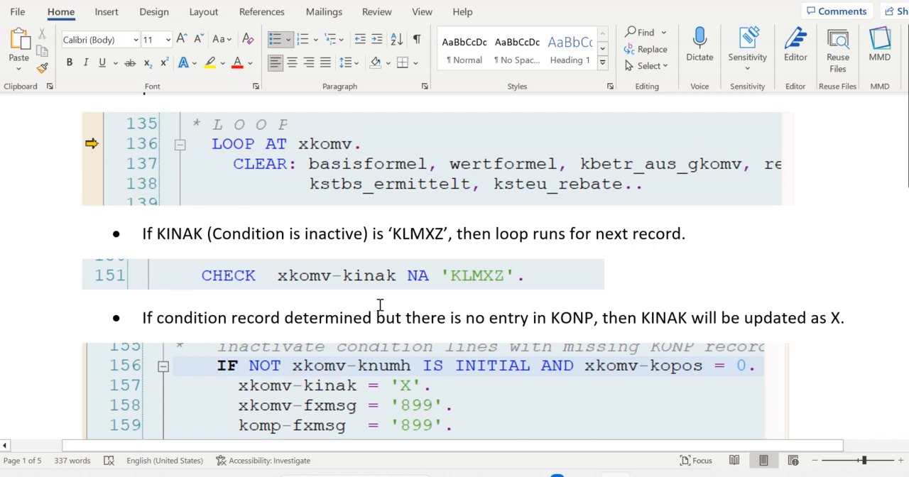
{"action": "mouse_move", "coordinate": [506, 305]}
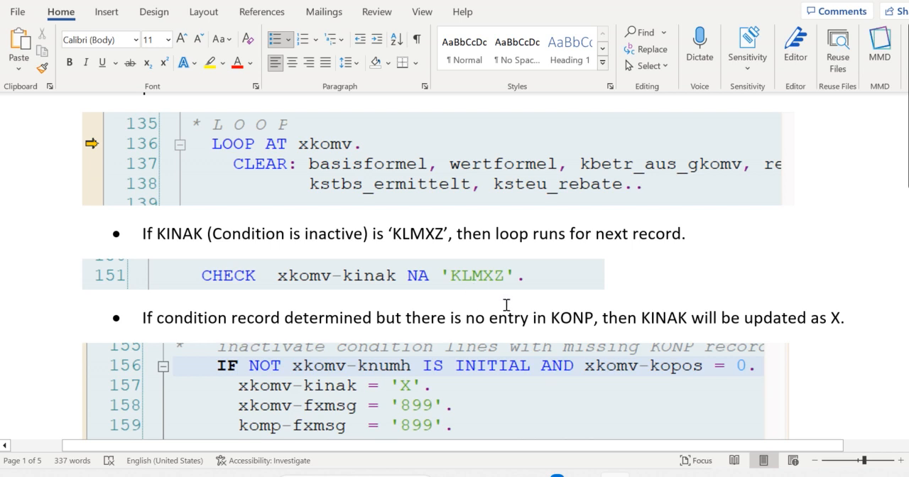
{"action": "mouse_move", "coordinate": [389, 289]}
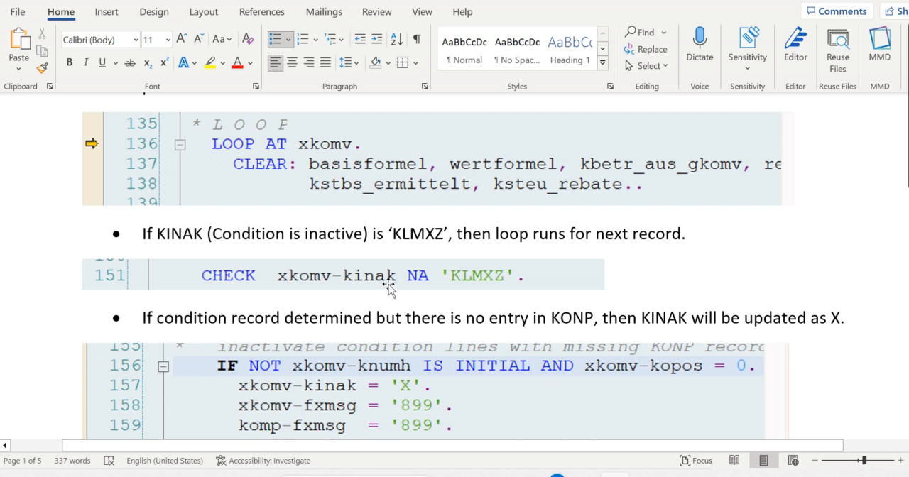
{"action": "mouse_move", "coordinate": [463, 293]}
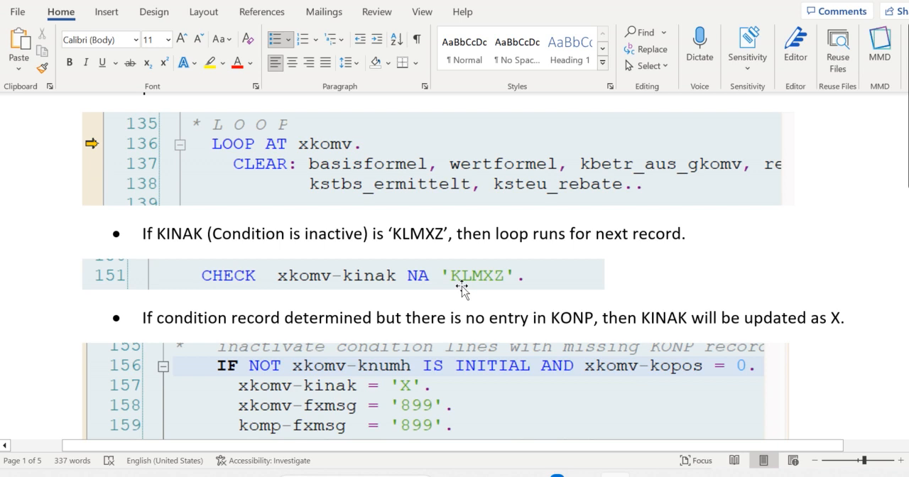
{"action": "mouse_move", "coordinate": [469, 292]}
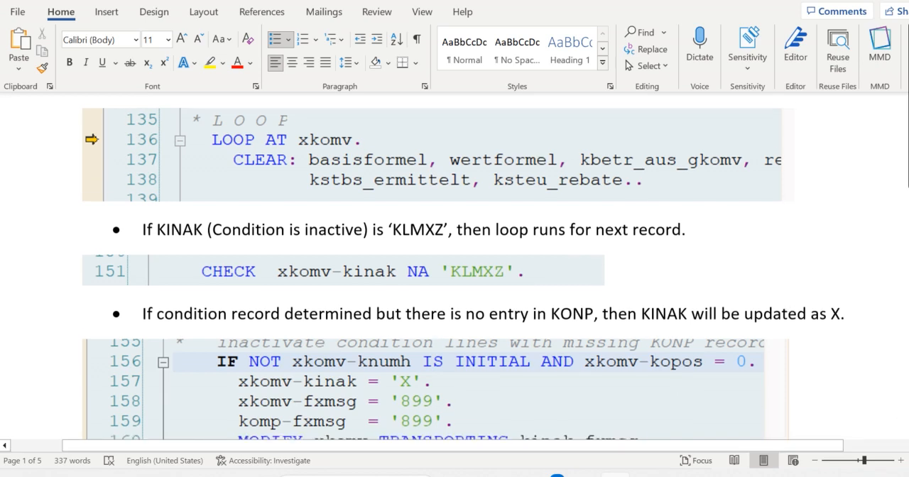
{"action": "scroll", "scroll_direction": "down", "scroll_amount": 3}
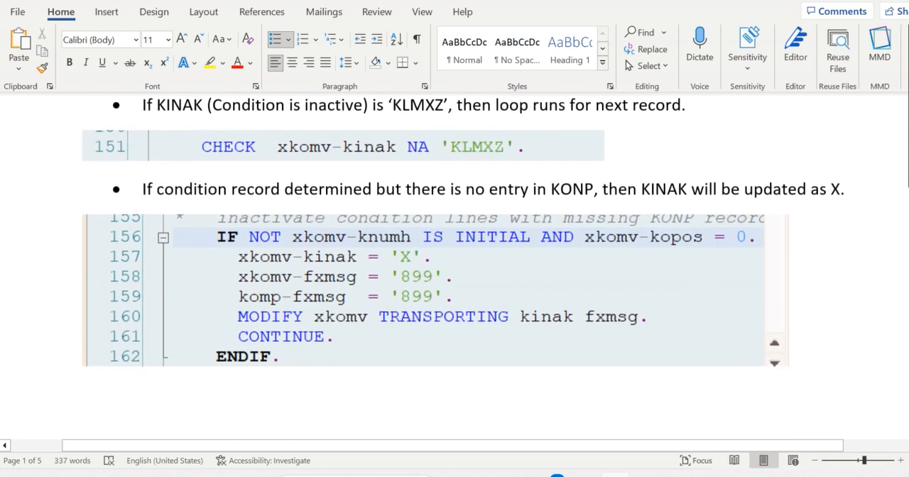
{"action": "left_click", "coordinate": [411, 384]}
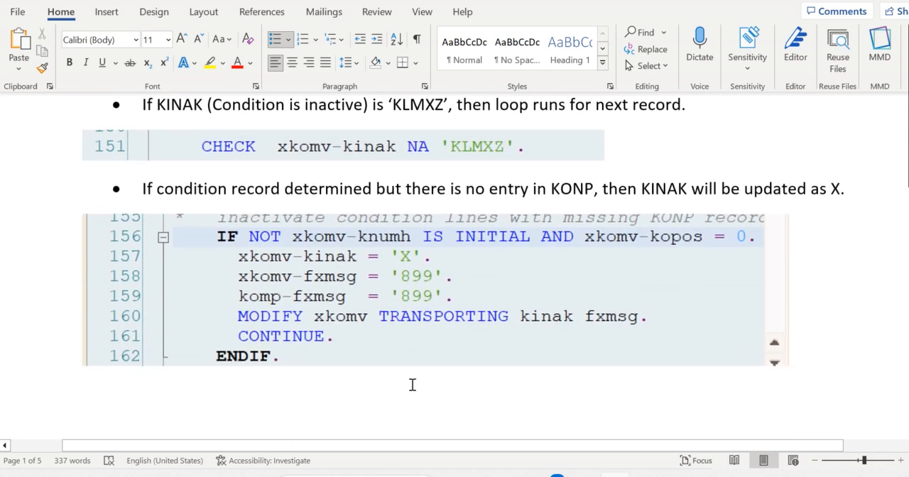
{"action": "mouse_move", "coordinate": [380, 291]}
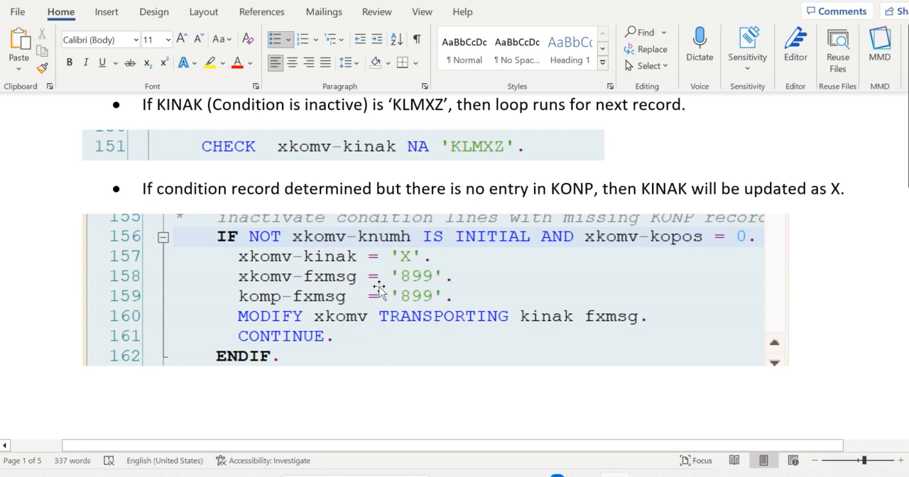
{"action": "mouse_move", "coordinate": [392, 389]}
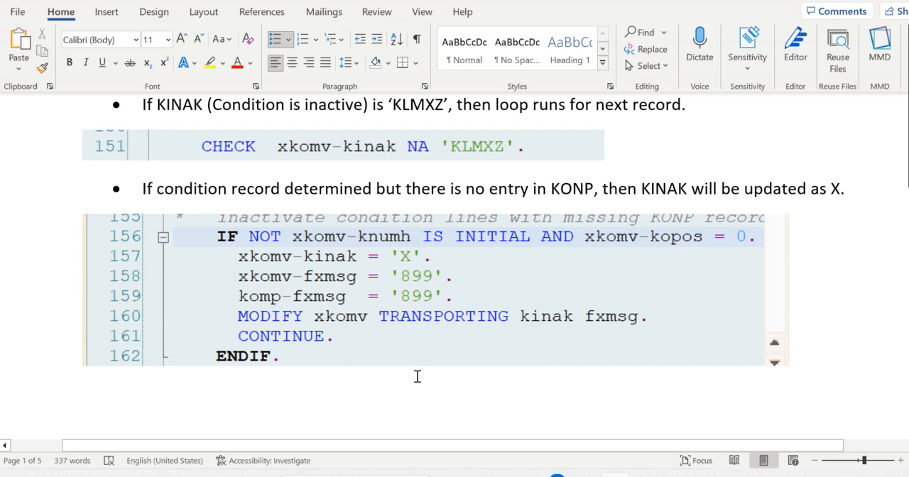
{"action": "mouse_move", "coordinate": [667, 293]}
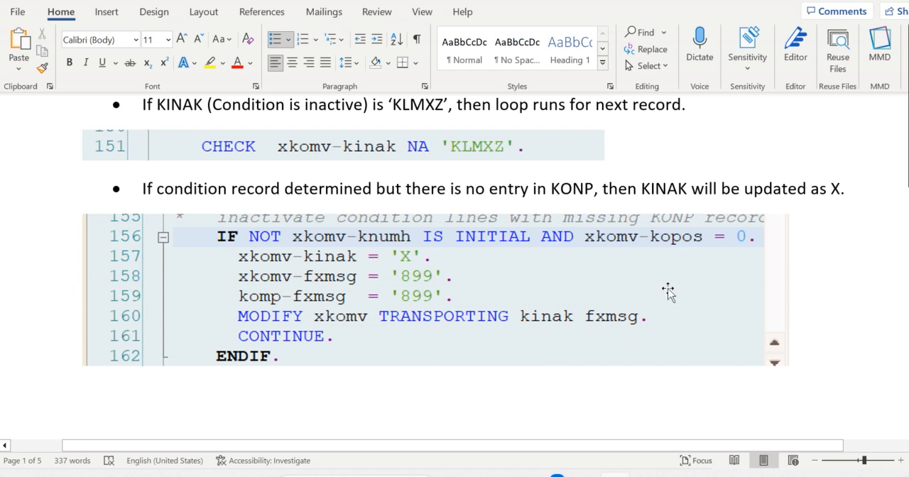
{"action": "mouse_move", "coordinate": [680, 255]}
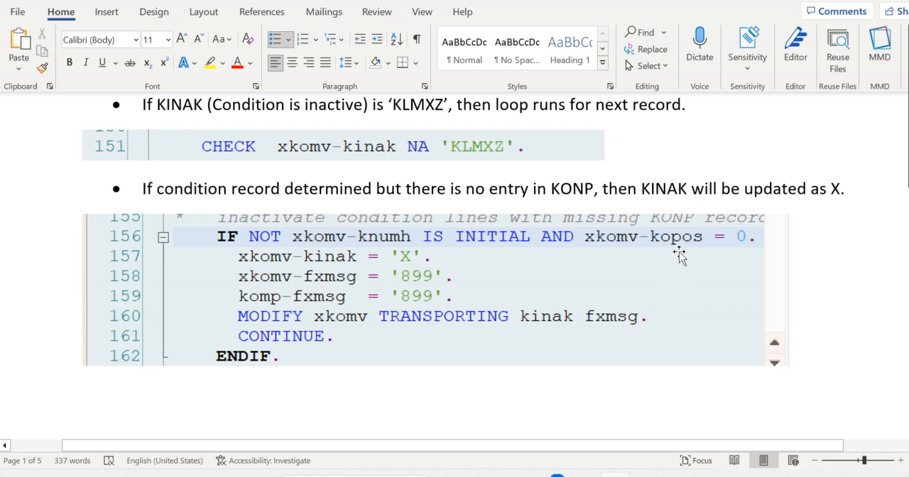
{"action": "mouse_move", "coordinate": [641, 254]}
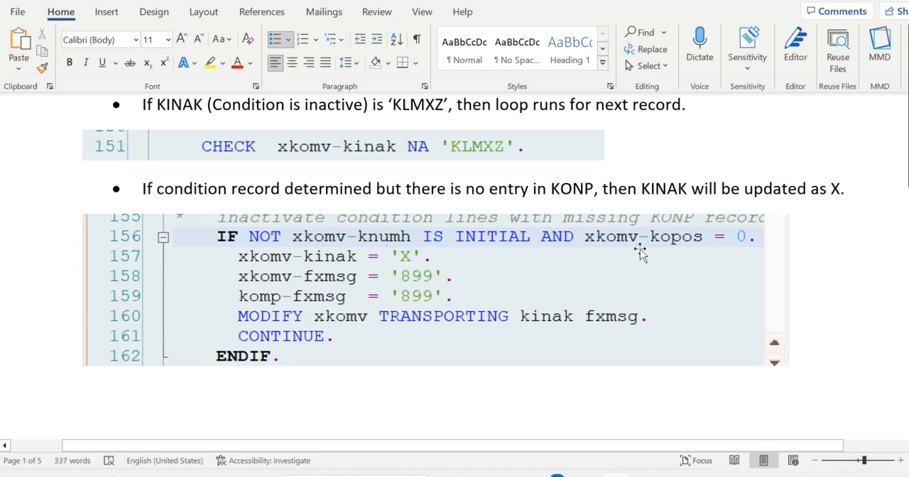
{"action": "mouse_move", "coordinate": [690, 261]}
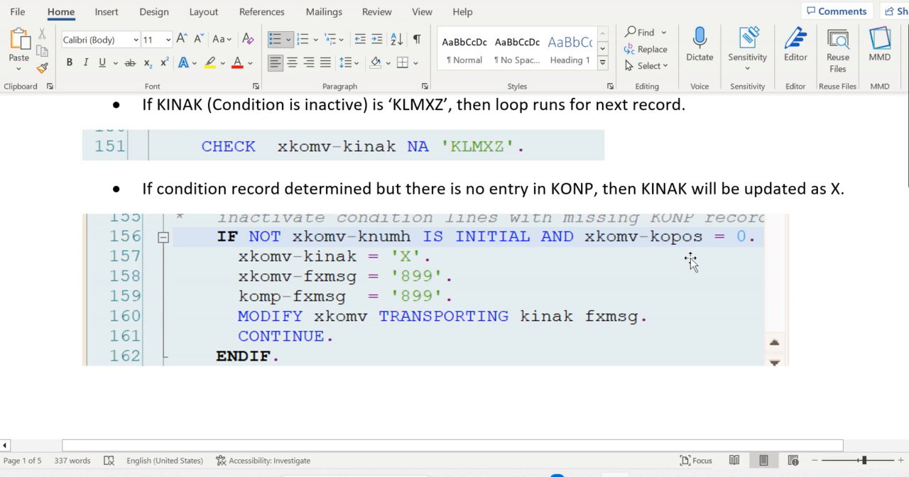
{"action": "mouse_move", "coordinate": [688, 268]}
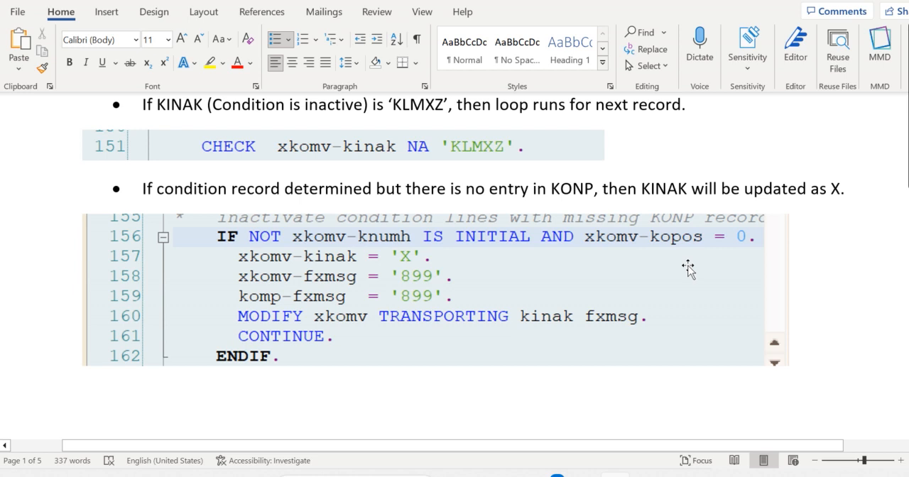
{"action": "mouse_move", "coordinate": [617, 426]}
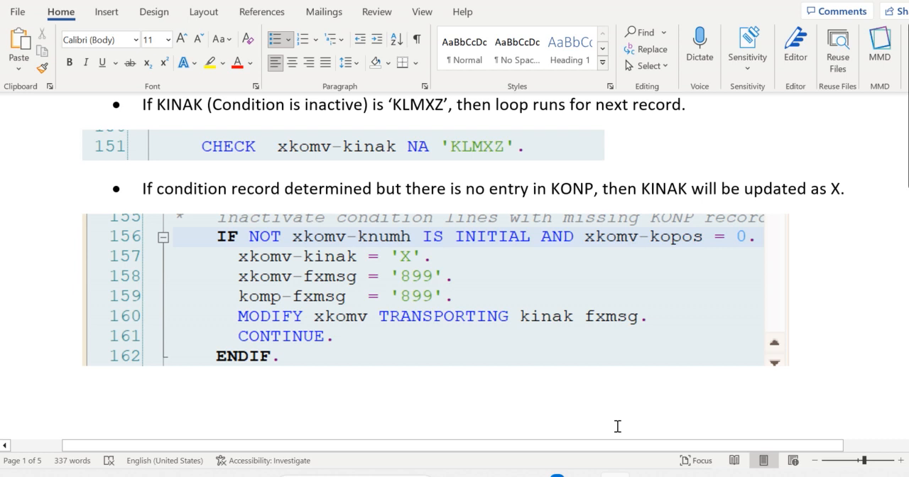
{"action": "mouse_move", "coordinate": [689, 301]}
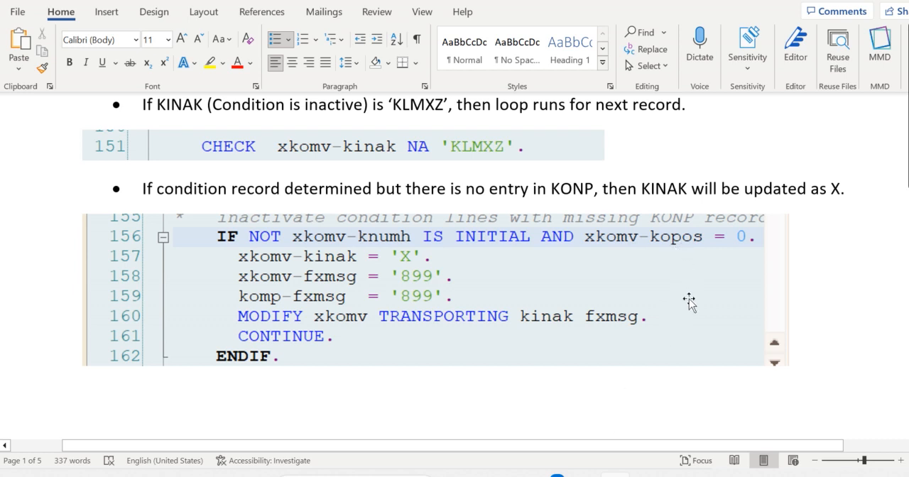
{"action": "mouse_move", "coordinate": [659, 396]}
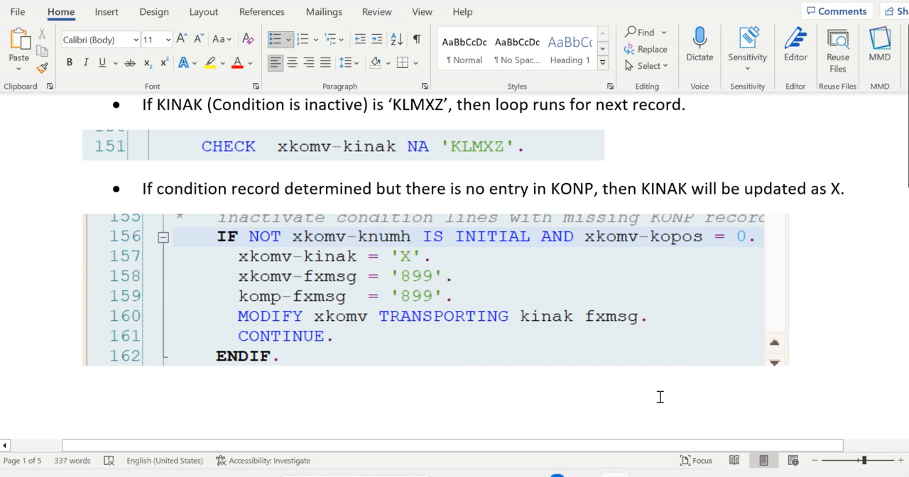
{"action": "mouse_move", "coordinate": [326, 269]}
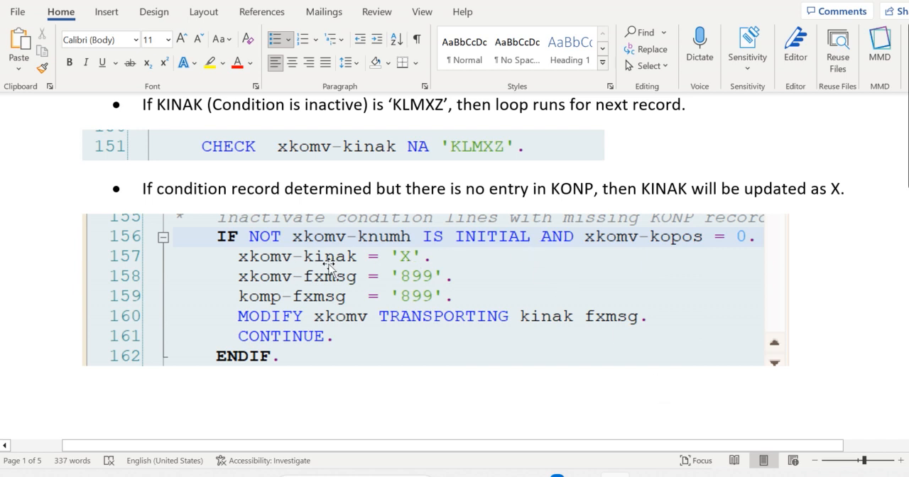
{"action": "mouse_move", "coordinate": [401, 242]}
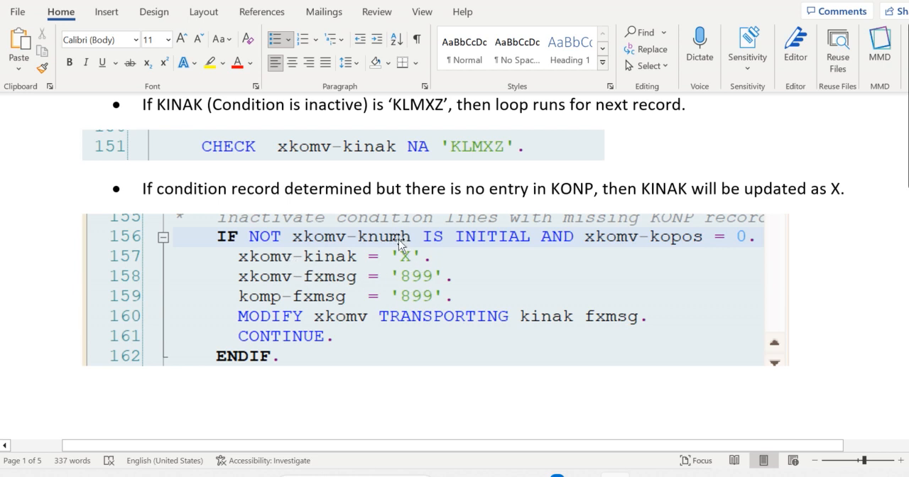
{"action": "mouse_move", "coordinate": [412, 278]}
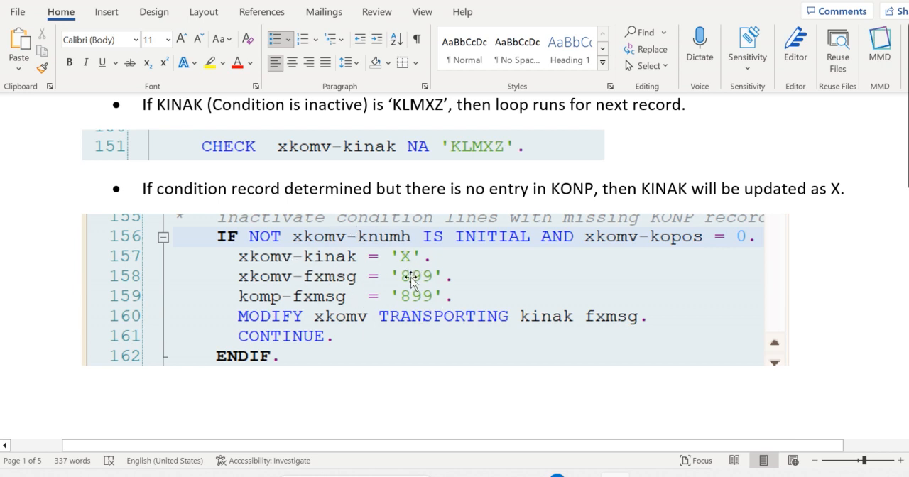
{"action": "mouse_move", "coordinate": [353, 330]}
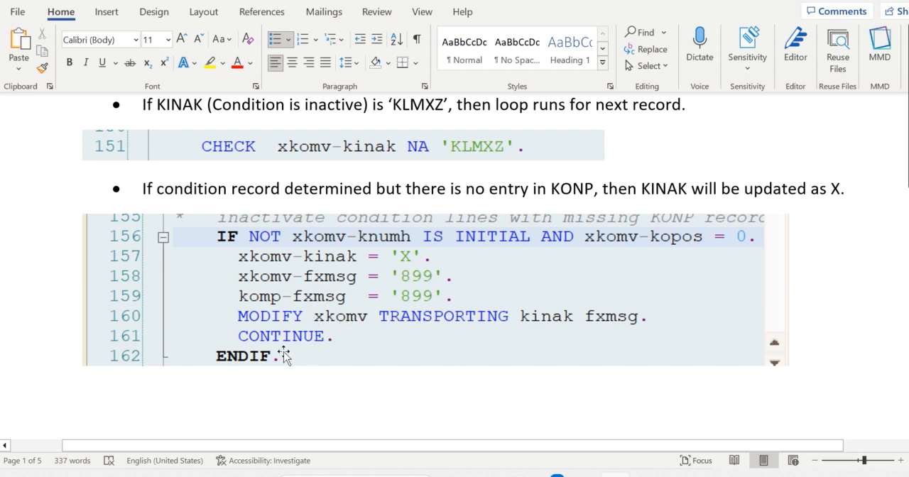
{"action": "mouse_move", "coordinate": [314, 328]}
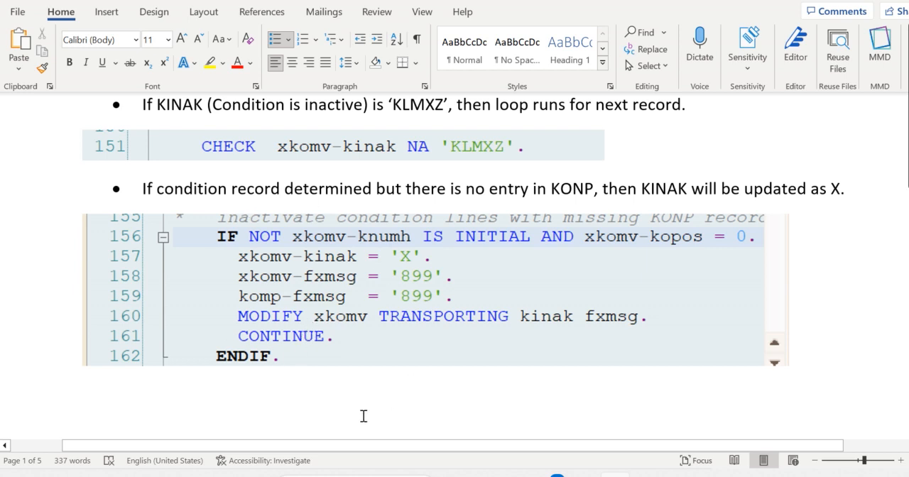
{"action": "mouse_move", "coordinate": [482, 388]}
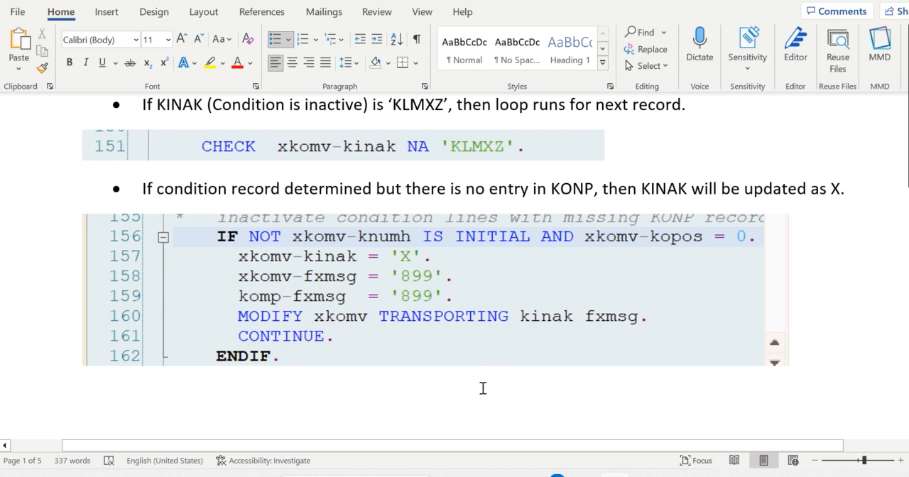